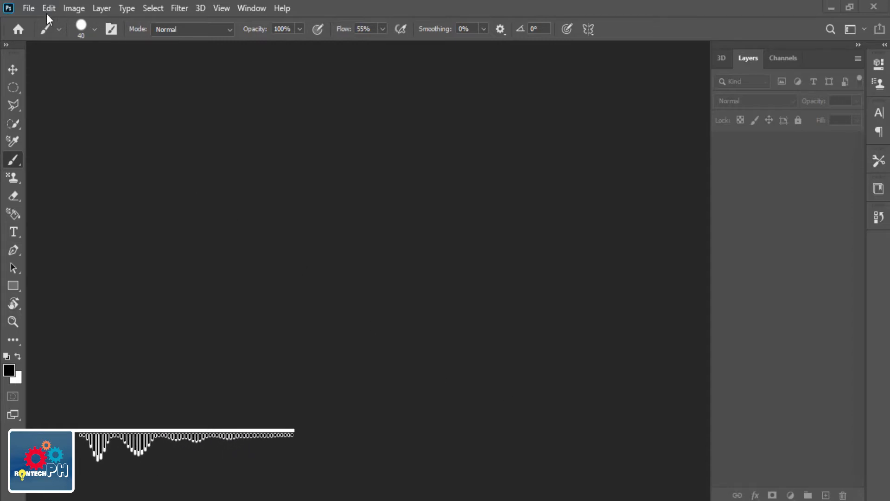
# - Open DSC_0637.JPG from the Images folder
pyautogui.click(28, 8)
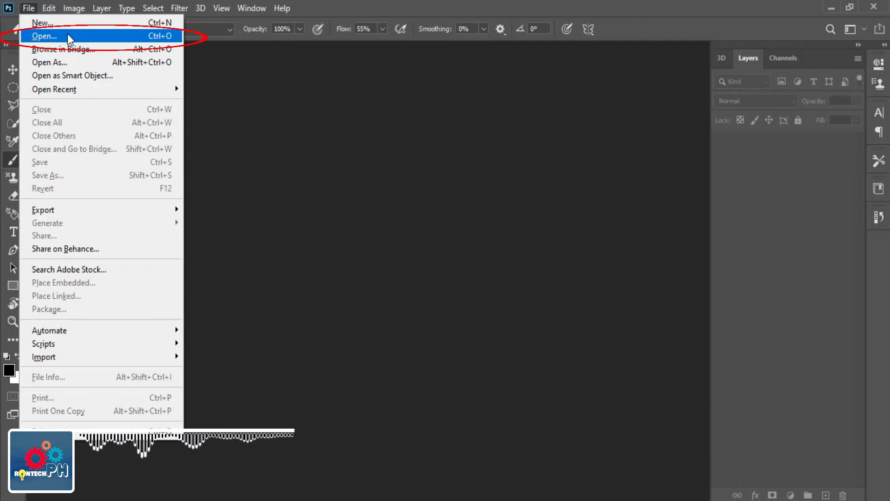
pyautogui.click(43, 36)
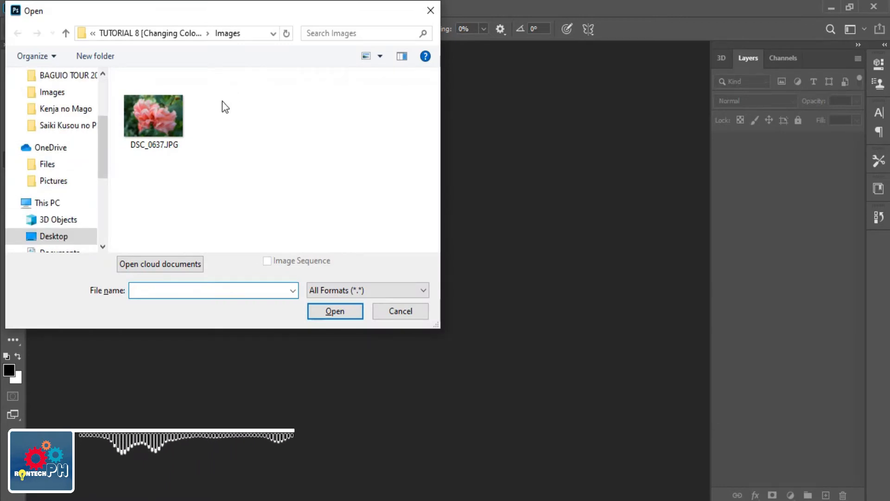
pyautogui.click(153, 113)
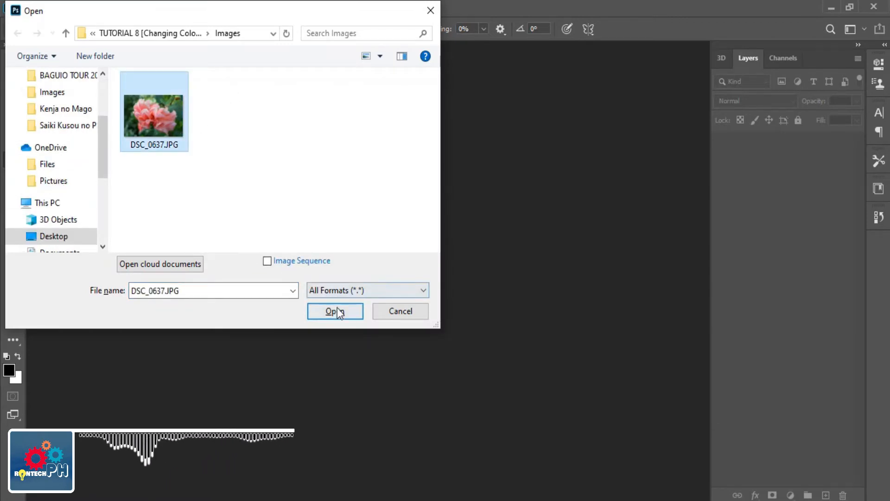
pyautogui.click(334, 311)
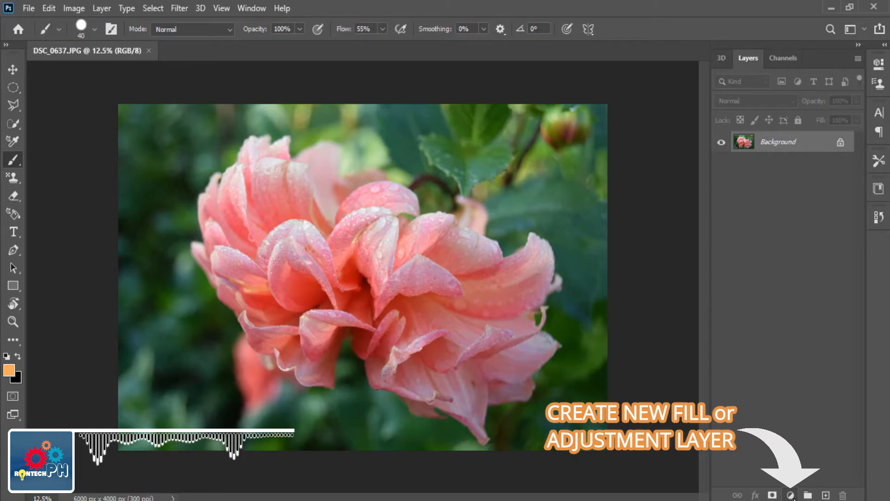
# - Add a Hue/Saturation adjustment layer from the Layers panel's adjustment menu
pyautogui.click(789, 494)
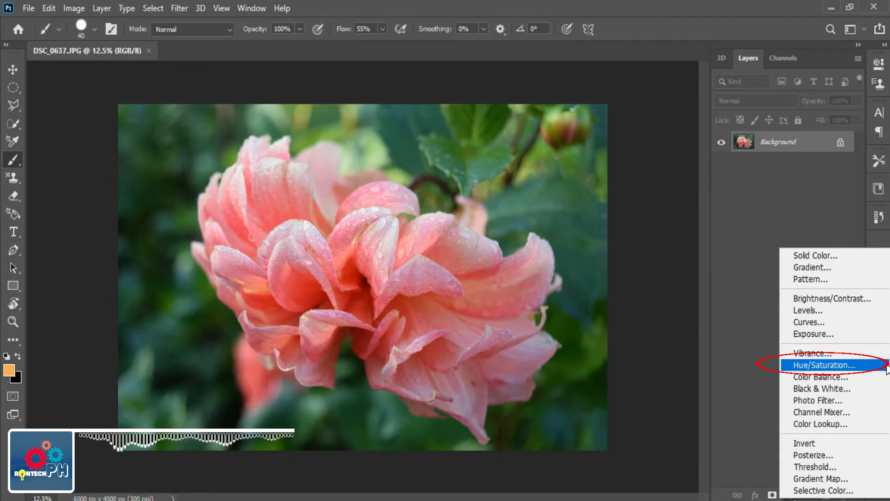
pyautogui.click(818, 365)
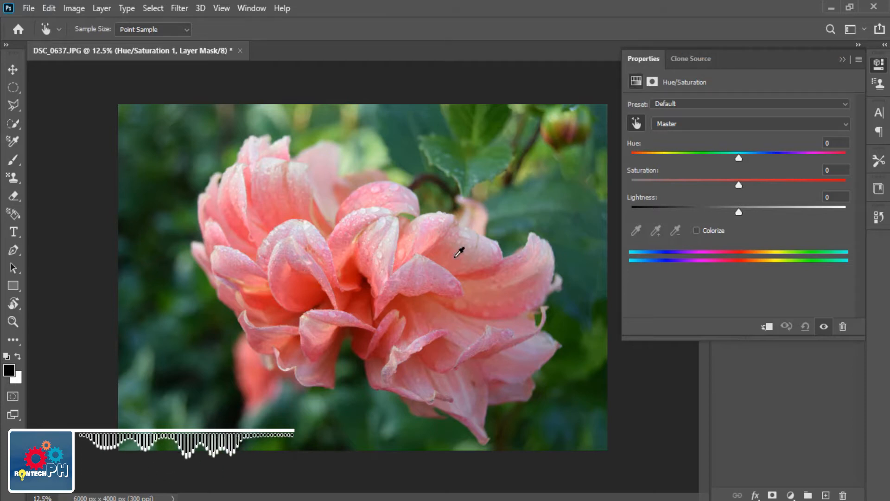
# - Switch the Hue/Saturation channel from Master to Reds
pyautogui.click(749, 123)
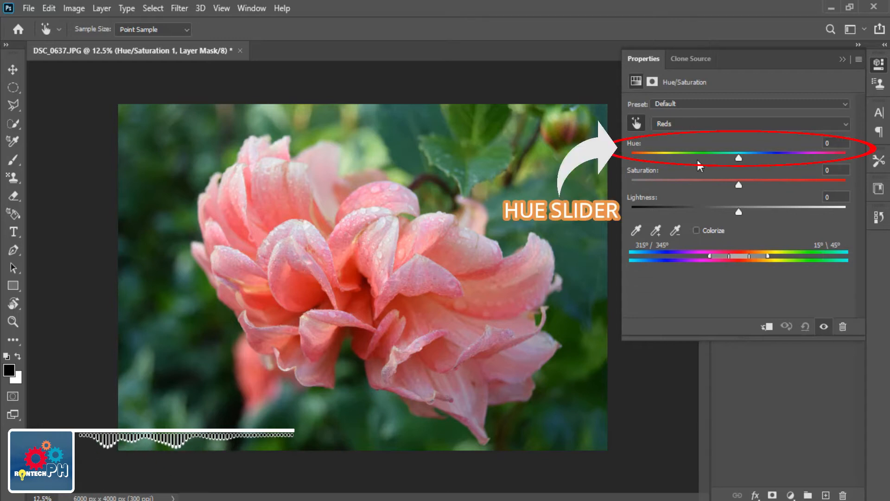
# - Set the Reds hue to -170, turning the pink petals blue
pyautogui.moveTo(739, 157); pyautogui.dragTo(678, 157)
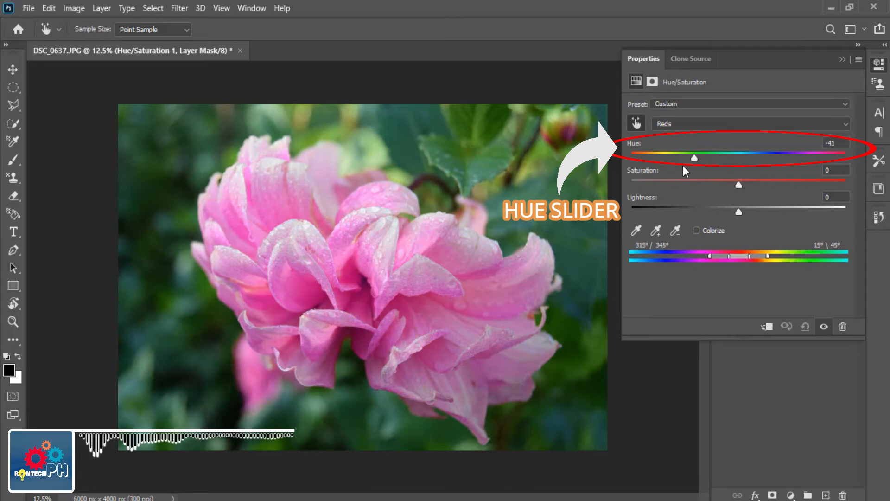
pyautogui.moveTo(694, 157); pyautogui.dragTo(721, 157)
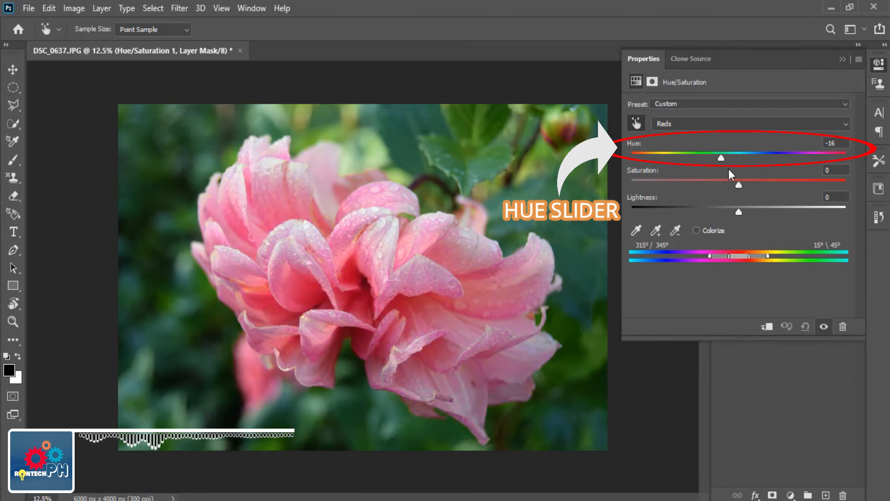
pyautogui.moveTo(721, 158); pyautogui.dragTo(819, 157)
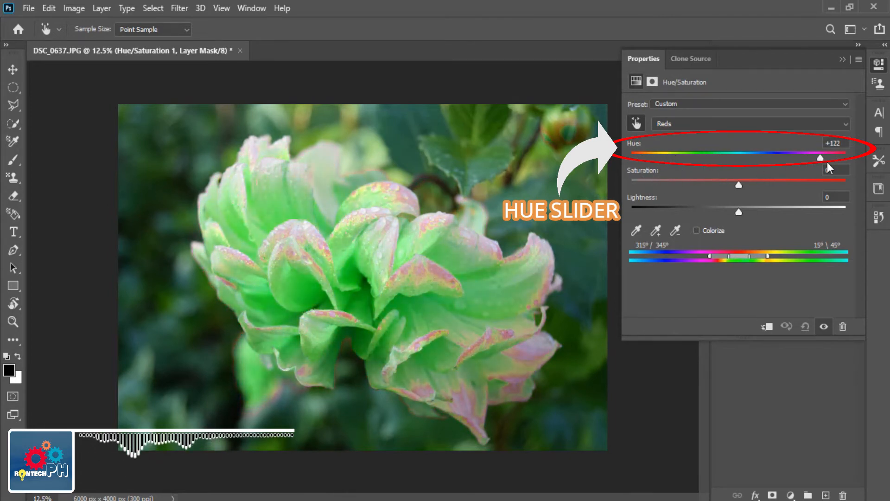
pyautogui.moveTo(820, 158); pyautogui.dragTo(664, 158)
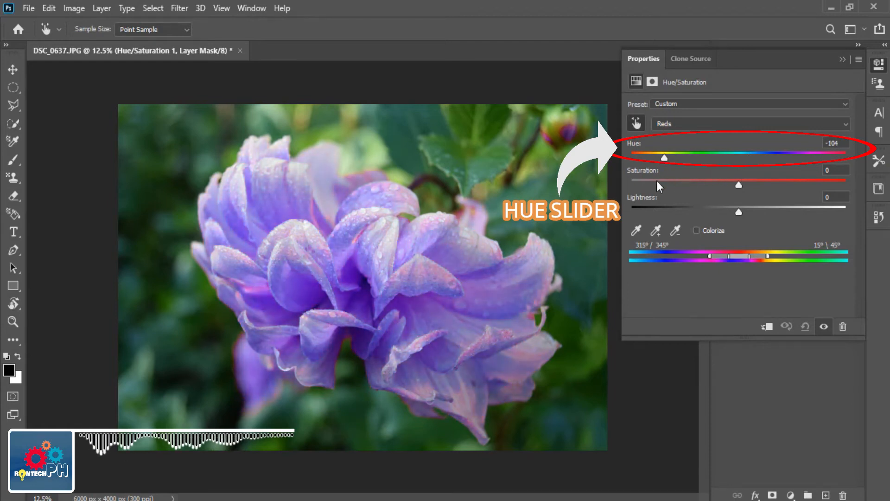
pyautogui.moveTo(664, 157); pyautogui.dragTo(635, 157)
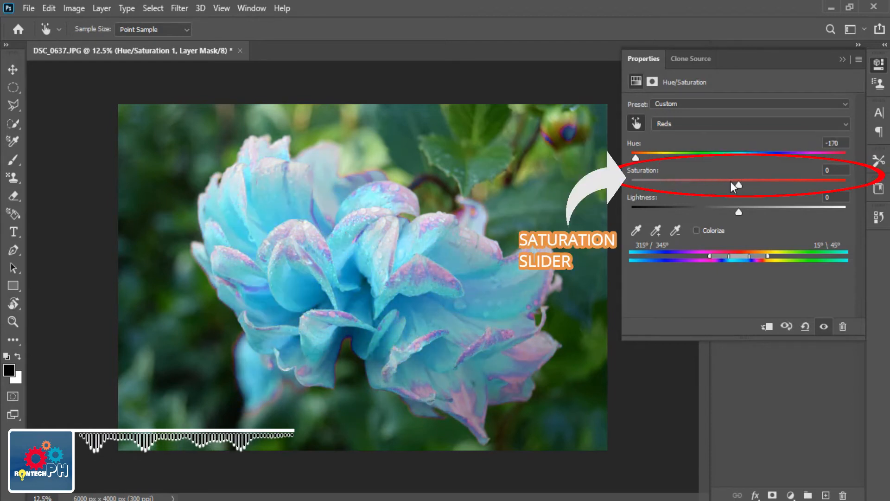
# - Set the Reds saturation to +100 for vivid blue petals
pyautogui.moveTo(736, 186); pyautogui.dragTo(739, 187)
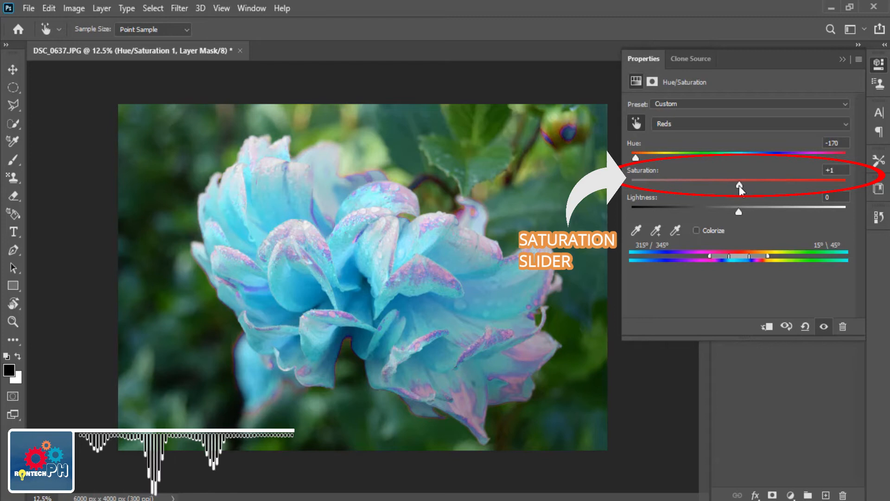
pyautogui.moveTo(740, 187); pyautogui.dragTo(826, 187)
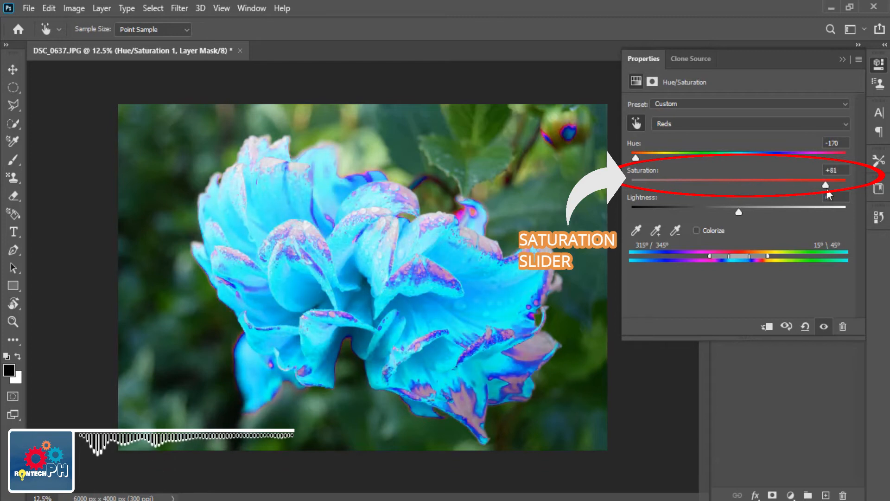
pyautogui.moveTo(826, 185); pyautogui.dragTo(703, 185)
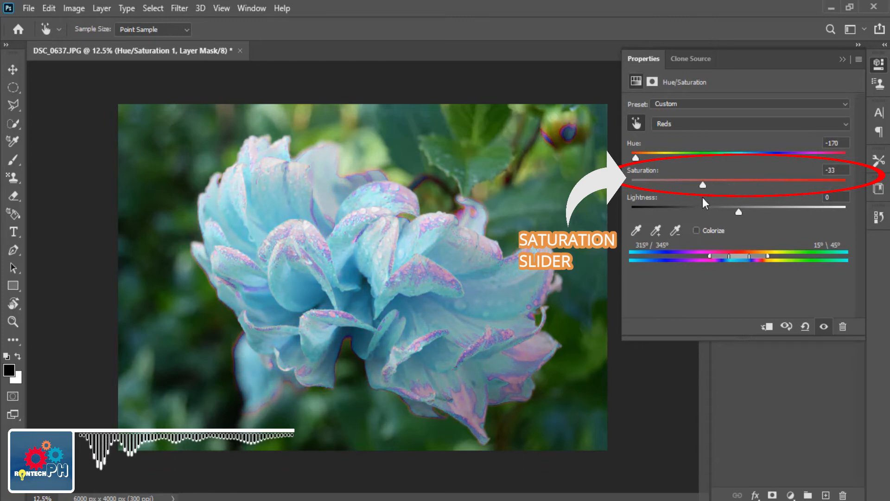
pyautogui.moveTo(703, 184); pyautogui.dragTo(764, 185)
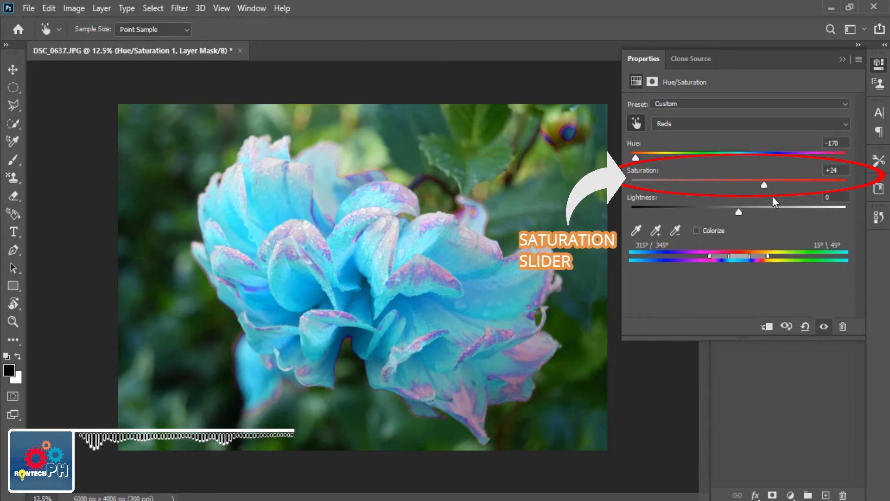
pyautogui.moveTo(764, 184); pyautogui.dragTo(812, 185)
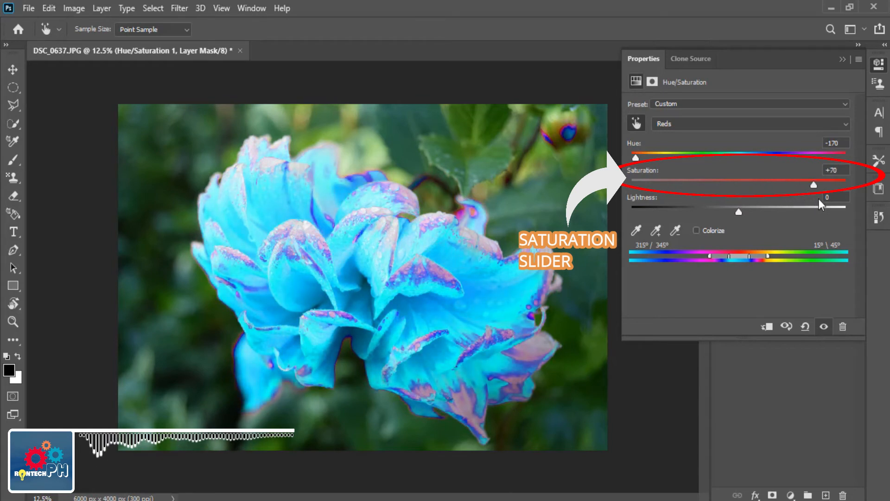
pyautogui.moveTo(813, 185); pyautogui.dragTo(847, 184)
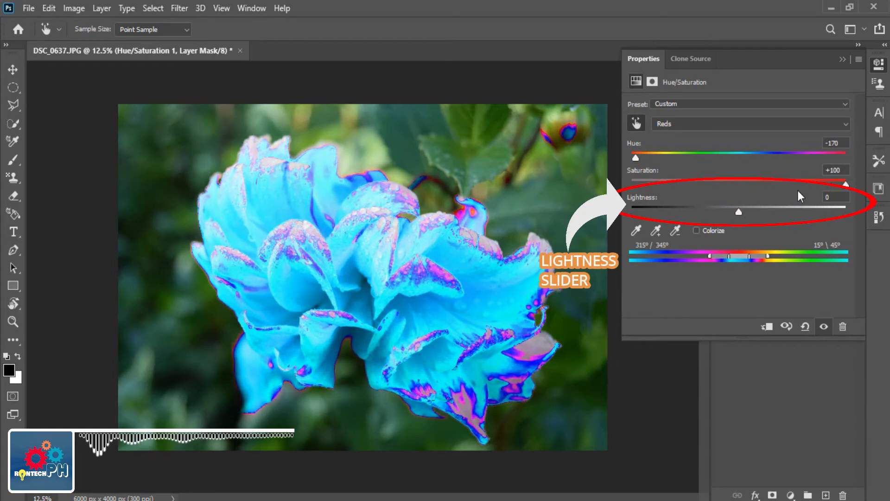
# - Set the Reds lightness to -77 to deepen the blue
pyautogui.moveTo(738, 212); pyautogui.dragTo(738, 214)
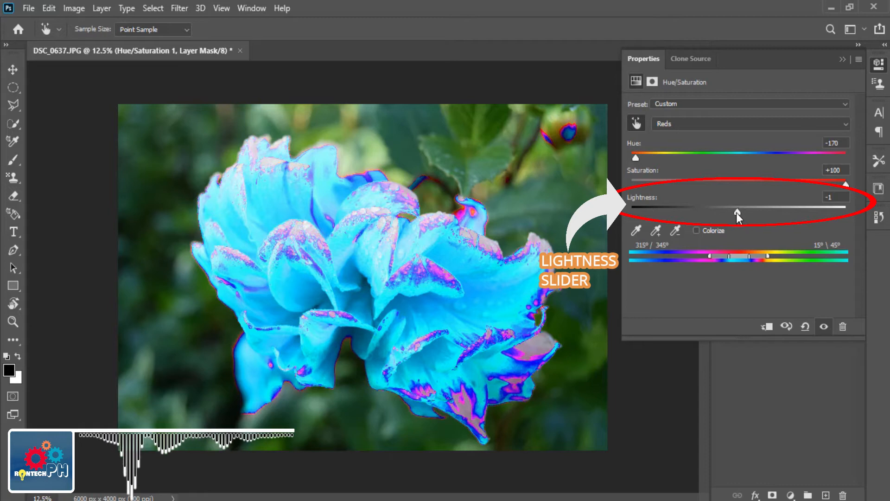
pyautogui.moveTo(737, 211); pyautogui.dragTo(649, 211)
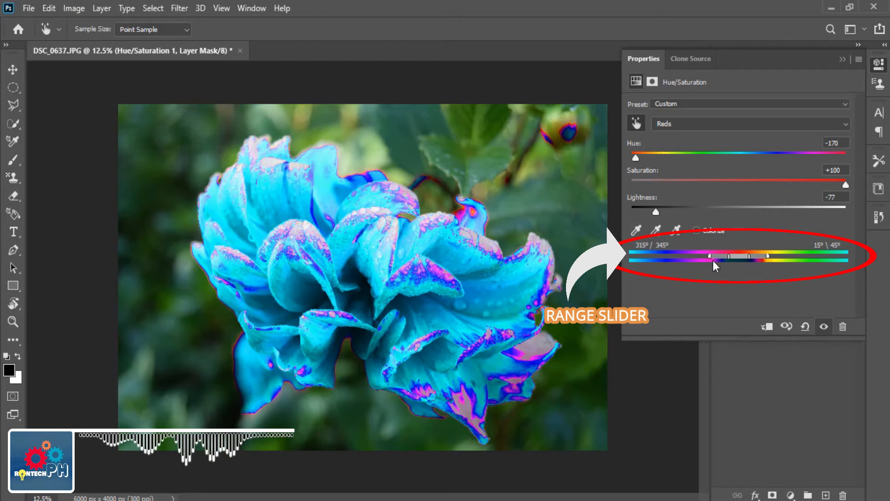
# - Extend the Reds colour range to span 180°–345° so remaining pink edges turn blue
pyautogui.moveTo(710, 257); pyautogui.dragTo(685, 257)
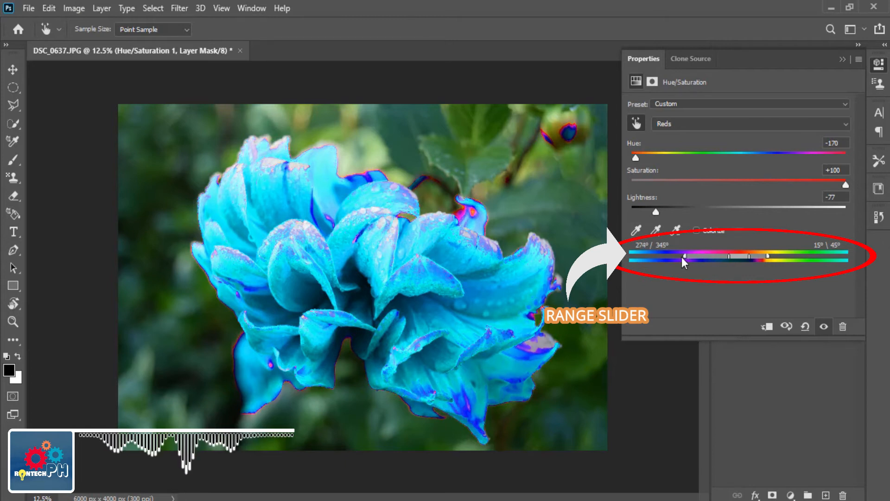
pyautogui.moveTo(673, 256); pyautogui.dragTo(644, 256)
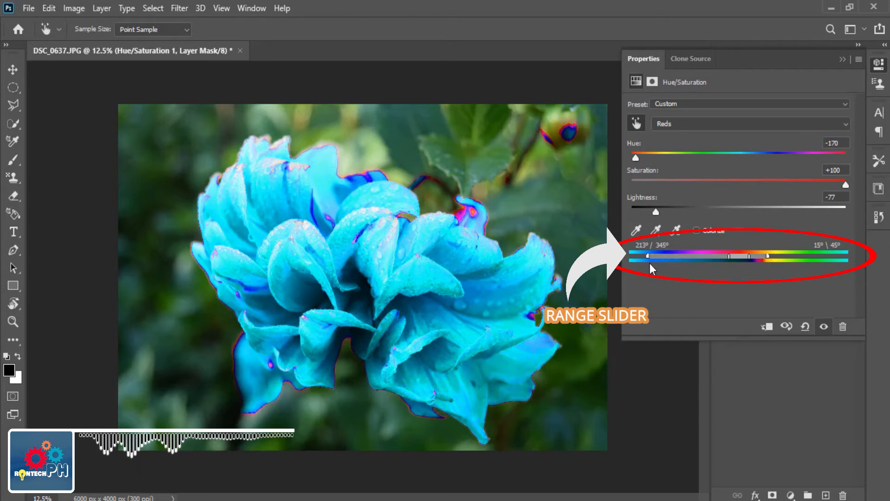
pyautogui.moveTo(647, 257); pyautogui.dragTo(631, 256)
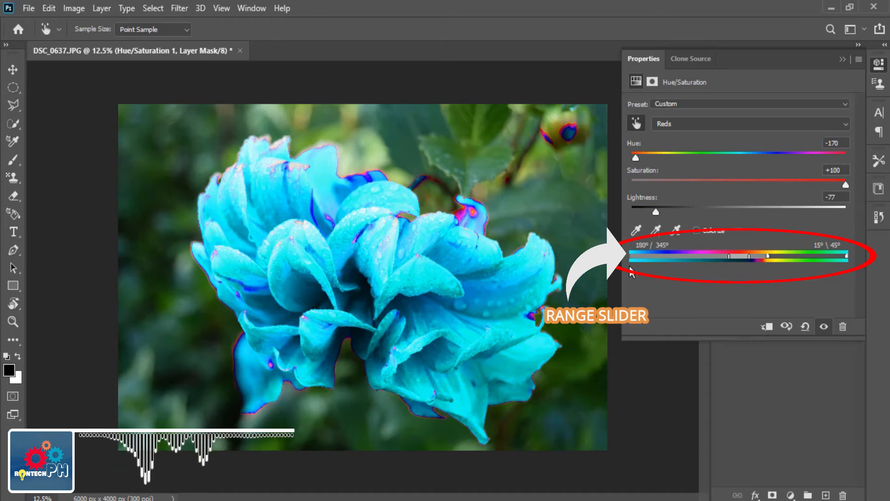
pyautogui.moveTo(630, 256); pyautogui.dragTo(636, 257)
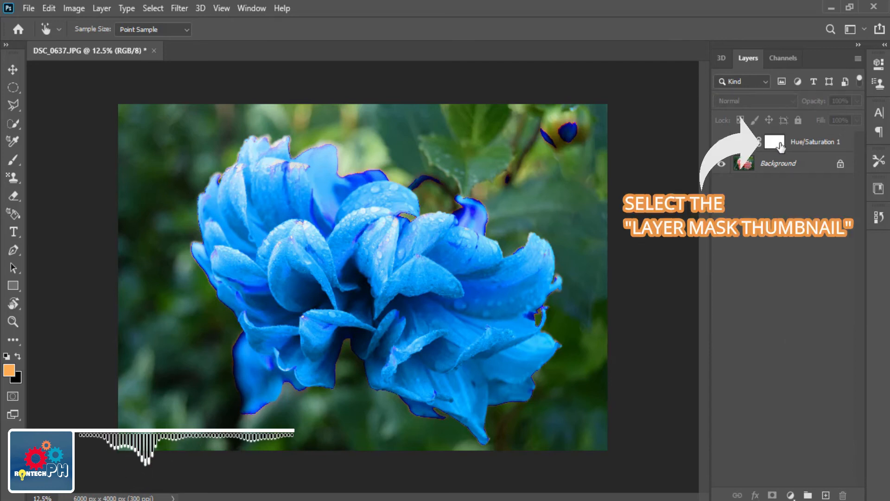
# - Target the Hue/Saturation 1 layer mask and select the Brush Tool
pyautogui.click(773, 141)
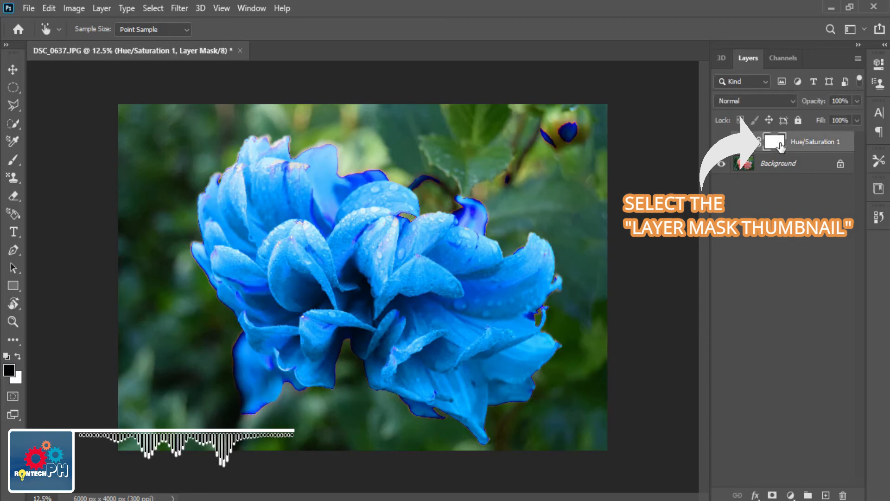
pyautogui.click(774, 141)
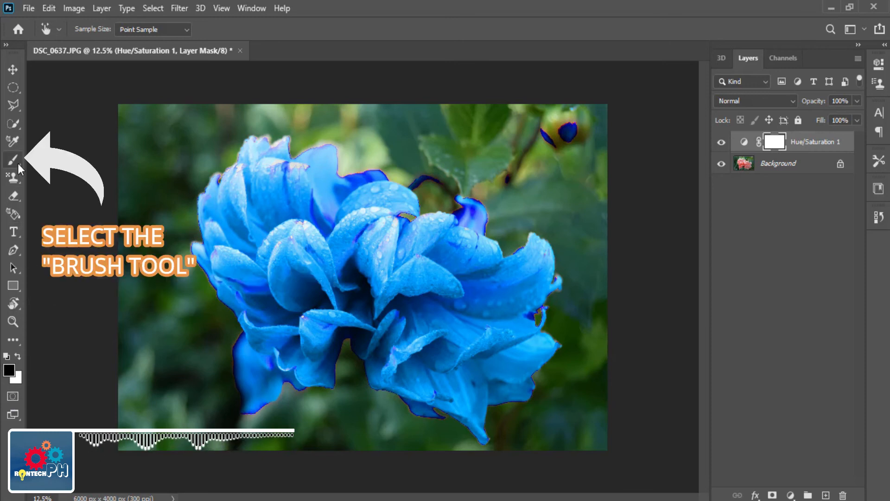
pyautogui.click(13, 159)
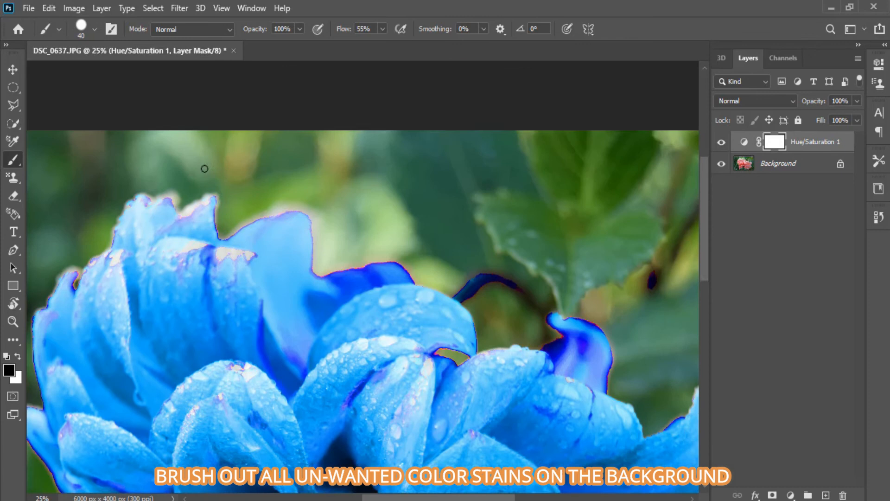